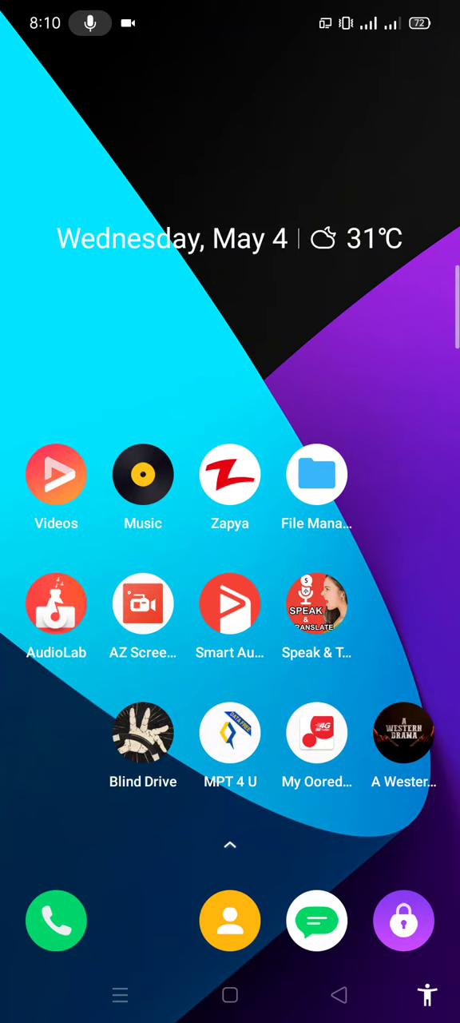
Pull the quick settings panel down over the home screen
click(230, 994)
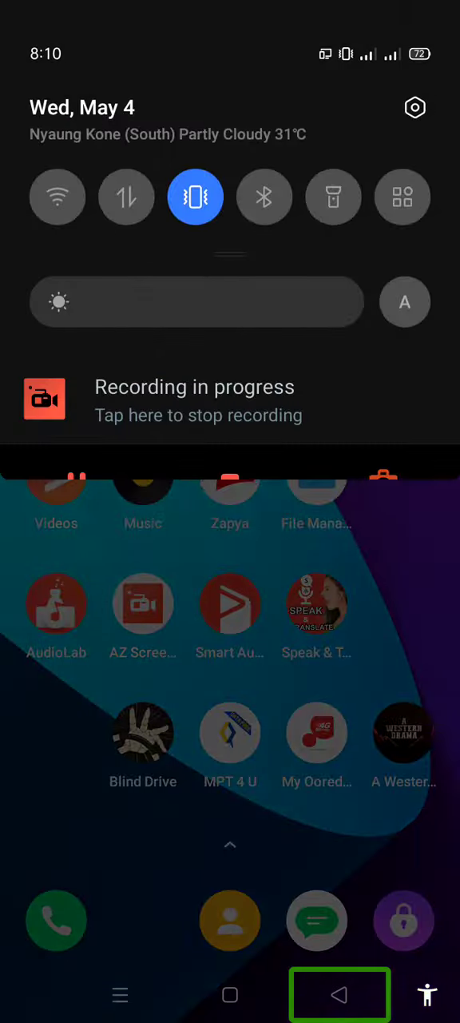
click(339, 994)
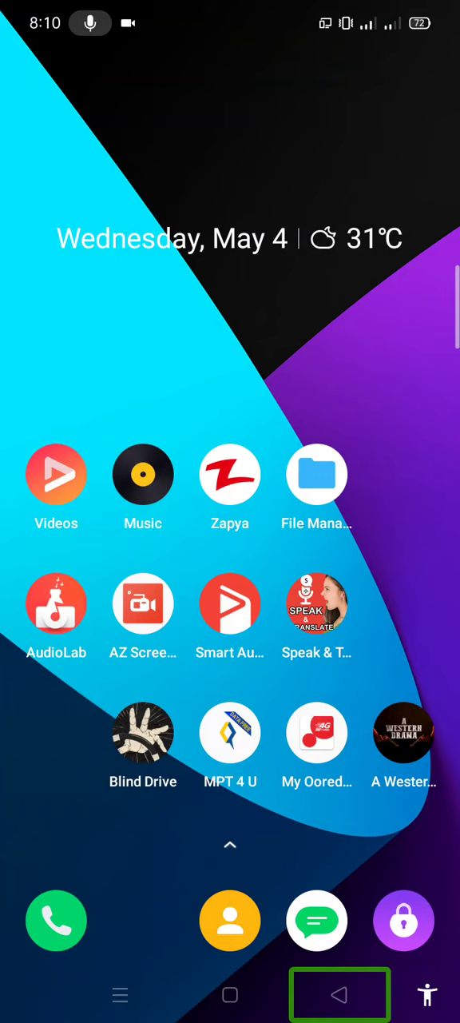
scroll(down, 3)
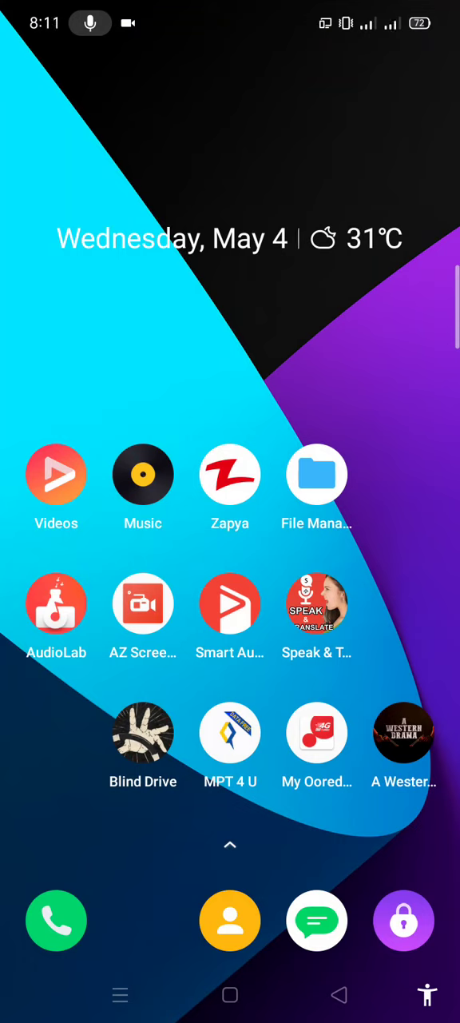
click(231, 994)
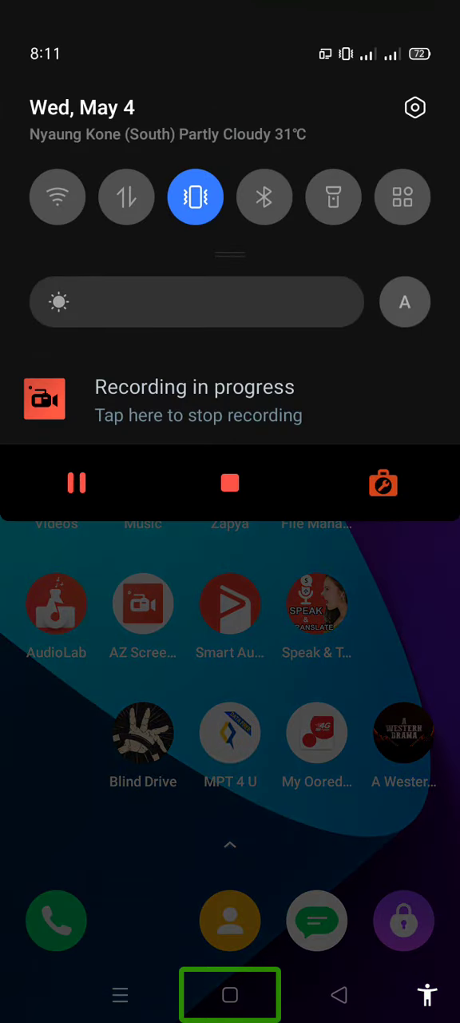
Reach the Status bar section of Notifications & status bar and confirm Real-time network speed is on
click(230, 994)
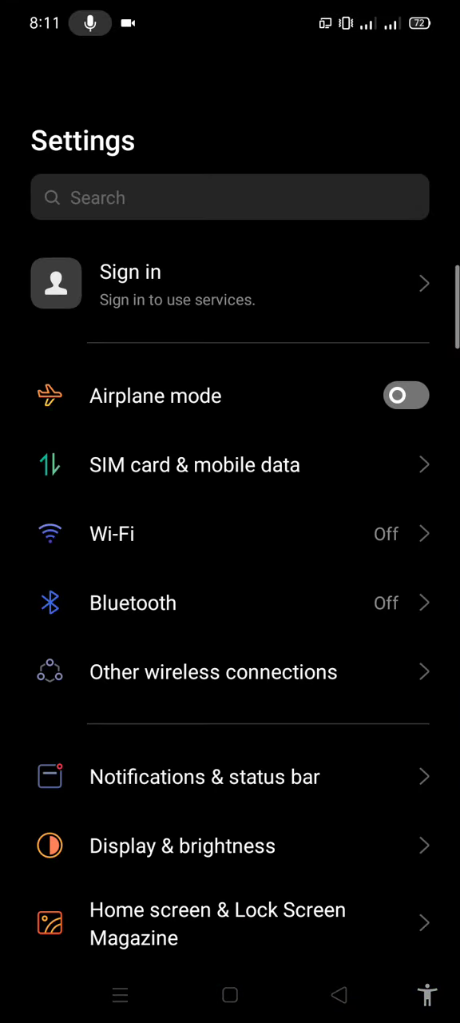
click(230, 602)
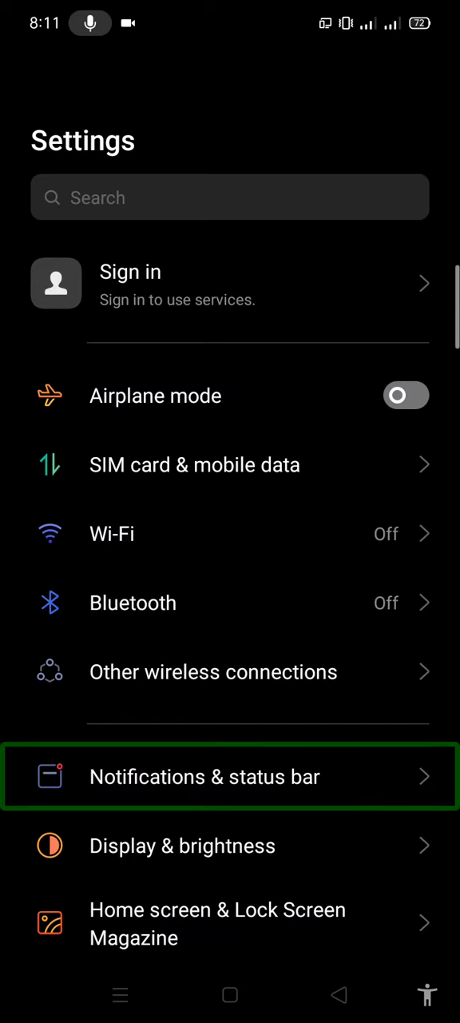
click(230, 776)
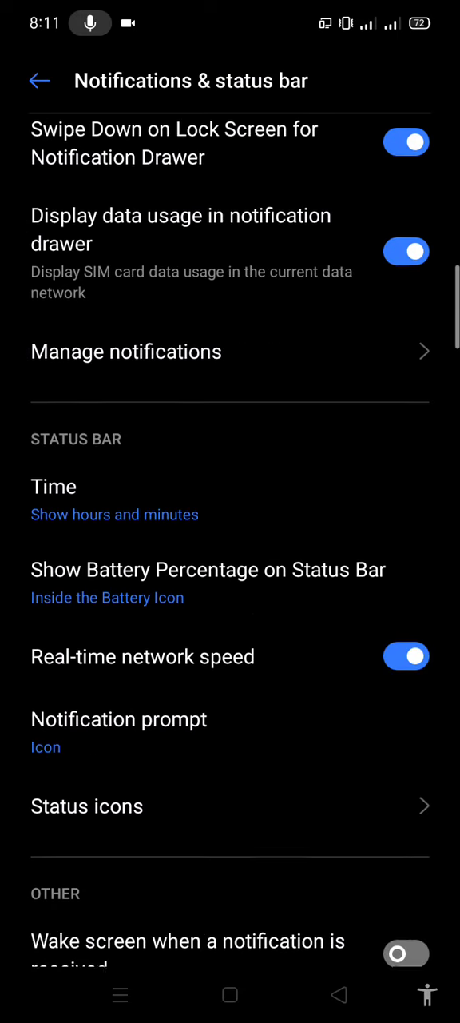
scroll(down, 3)
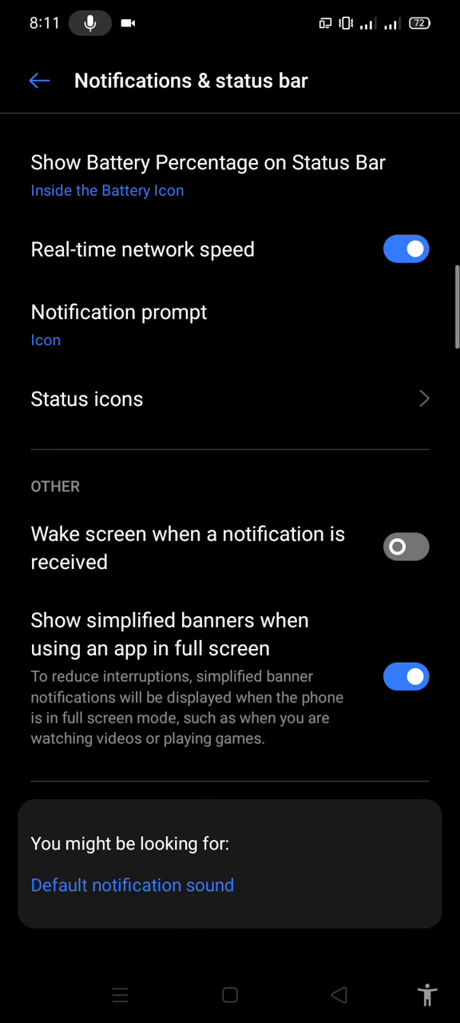
scroll(down, 3)
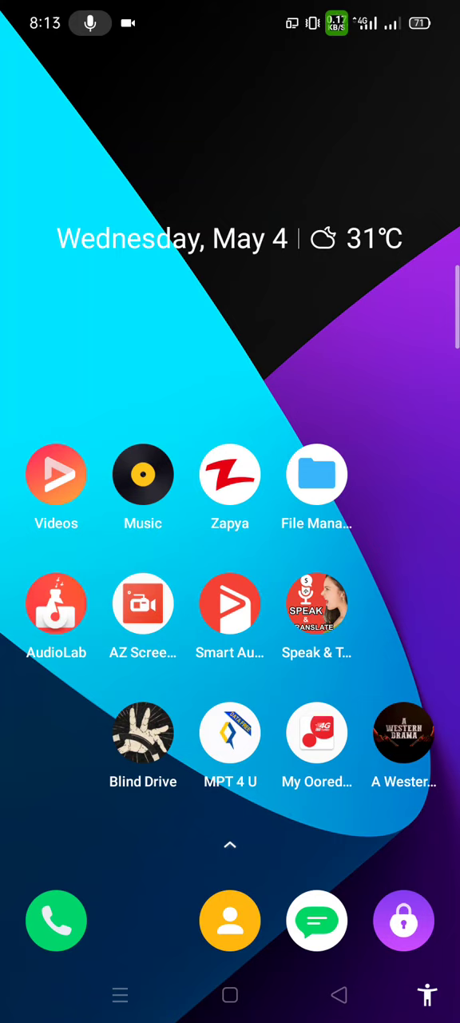
Pull down the quick settings panel with the live network speed showing in the status bar
click(230, 994)
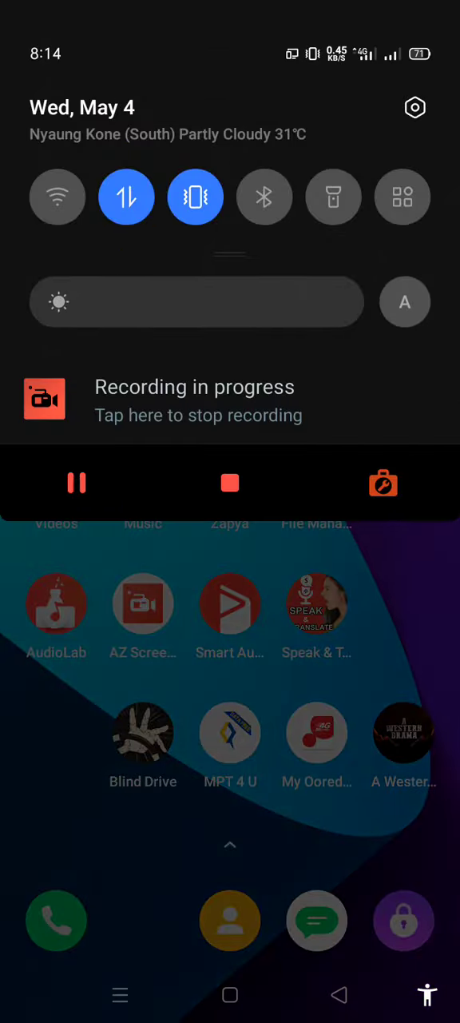
Go to Notifications & status bar, locate Real-time network speed and switch it off
click(127, 197)
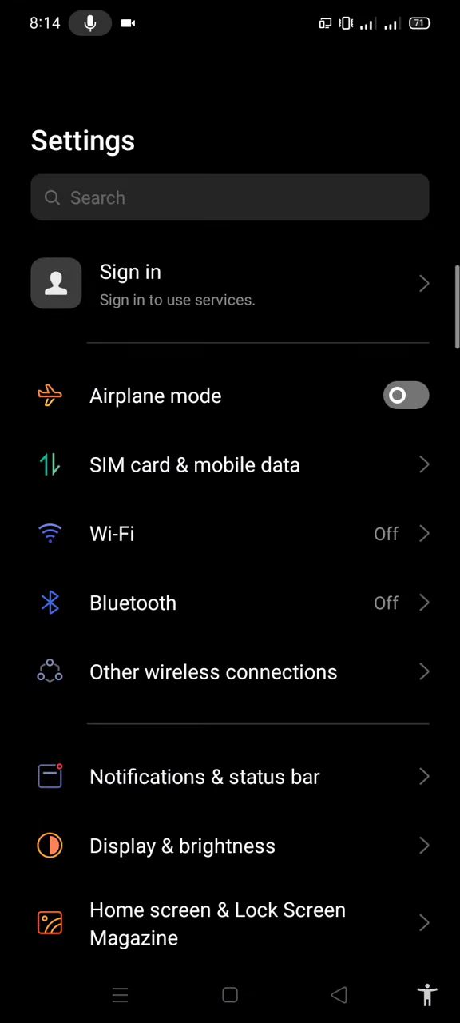
click(230, 777)
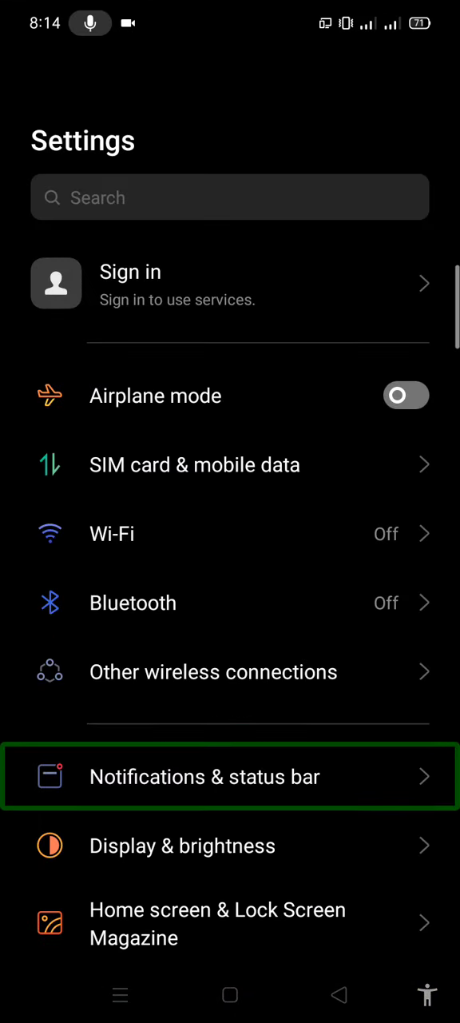
click(230, 776)
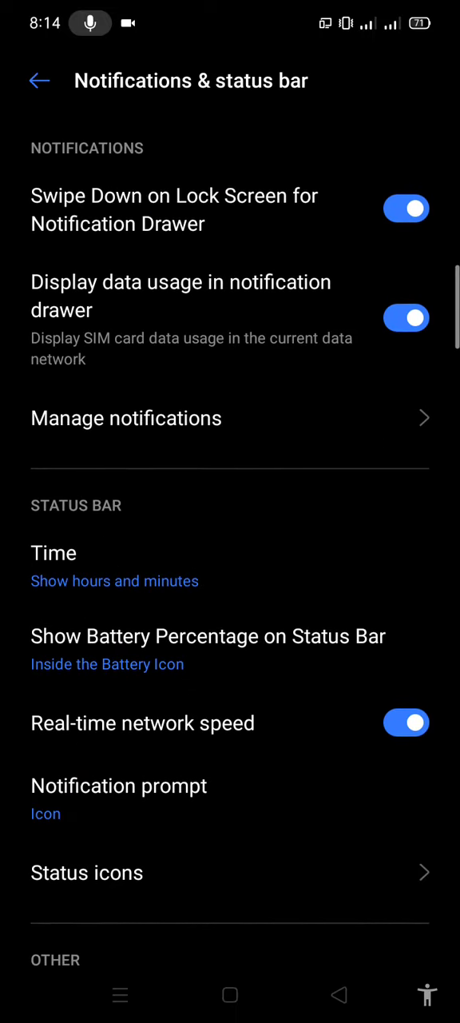
scroll(down, 3)
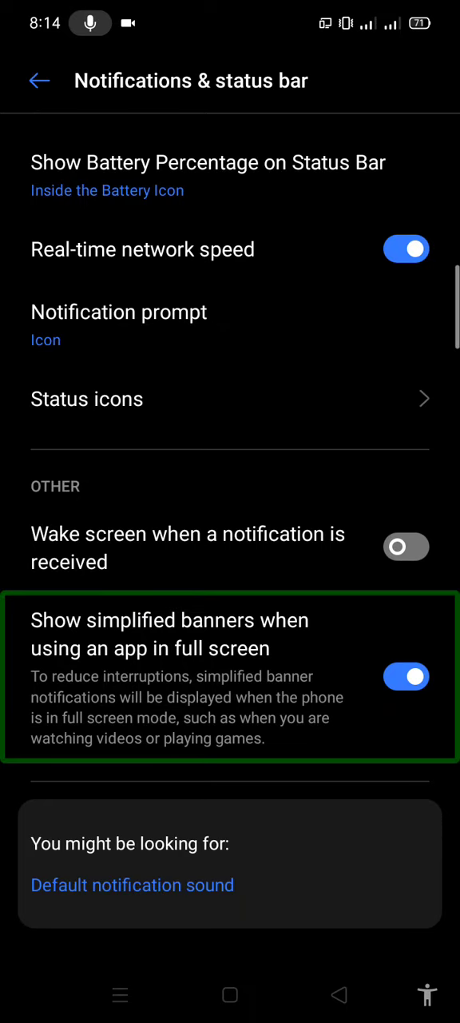
scroll(up, 3)
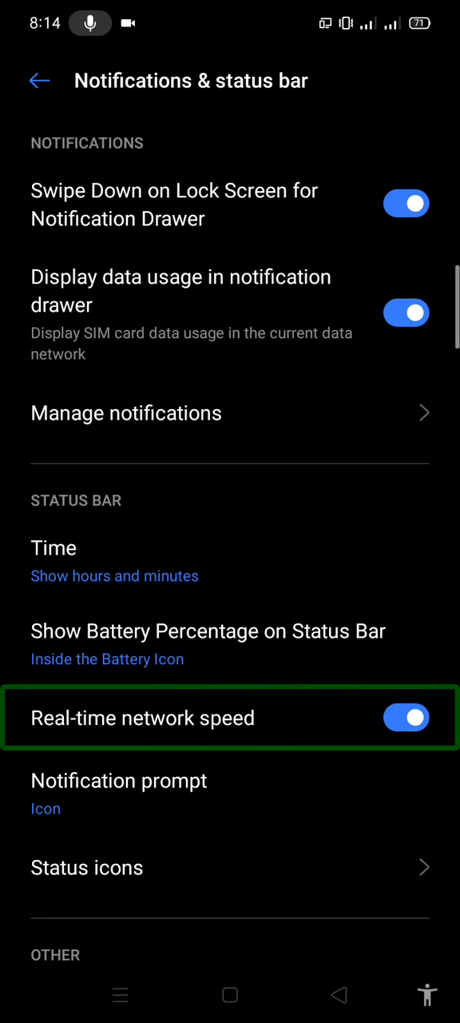
click(406, 716)
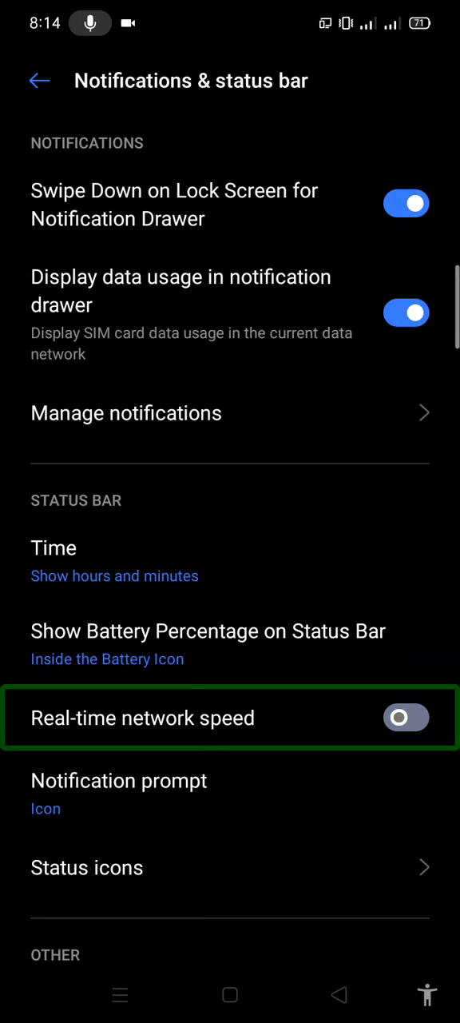
Return to the home screen and pull down the quick settings panel again
click(339, 994)
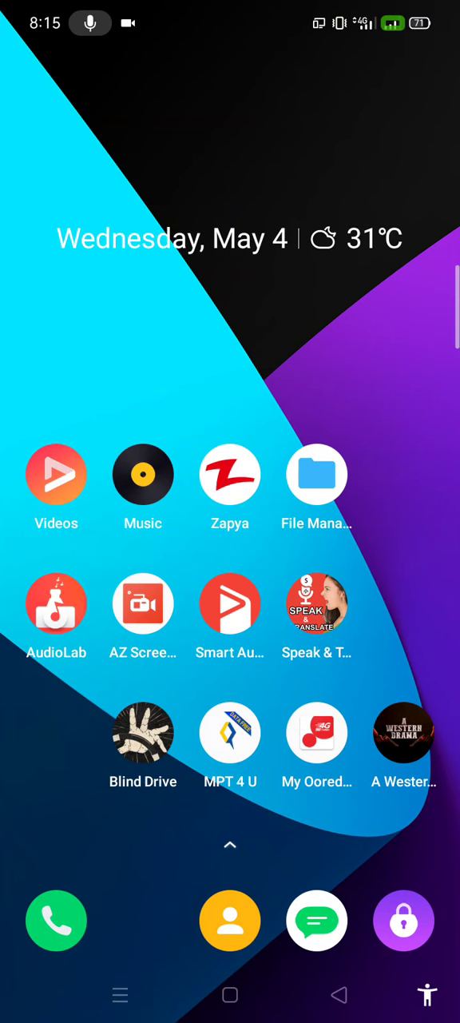
click(230, 994)
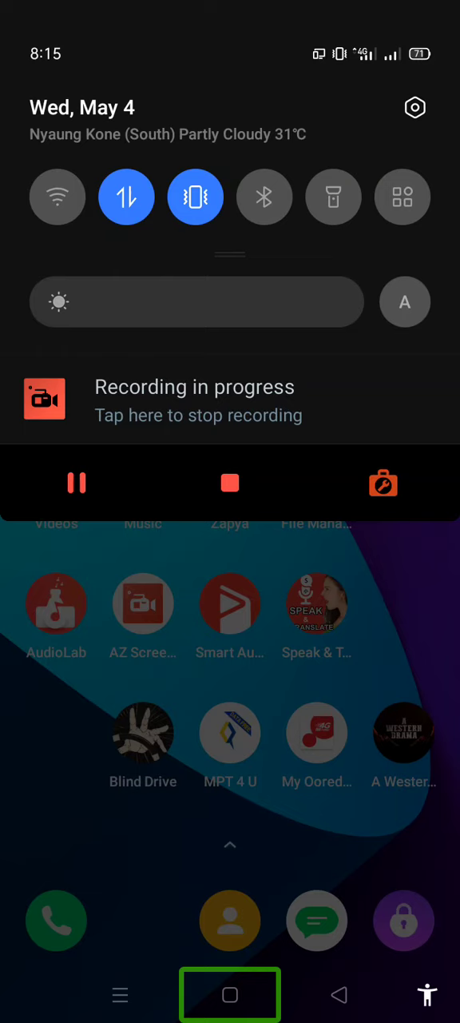
Toggle the mobile data tile in the quick settings panel
click(127, 198)
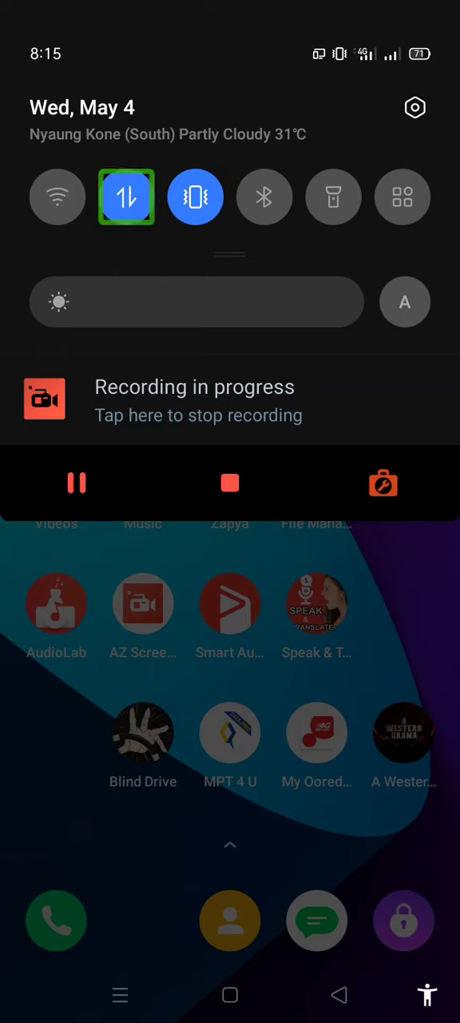